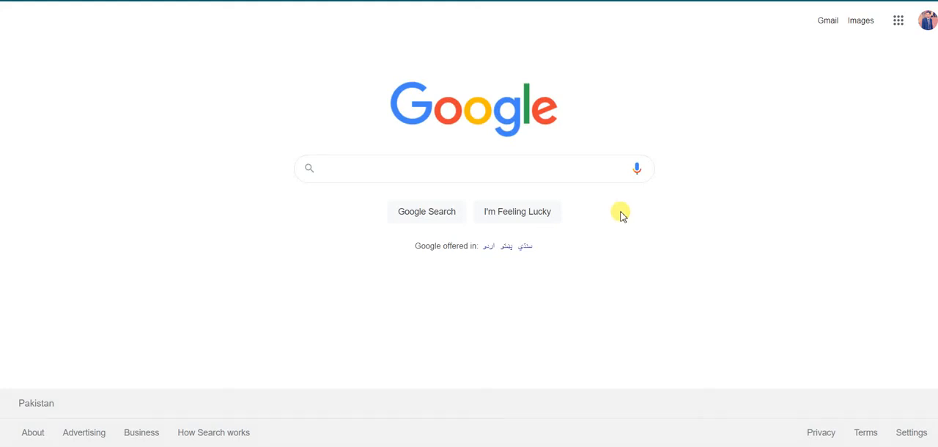
pyautogui.moveTo(639, 13)
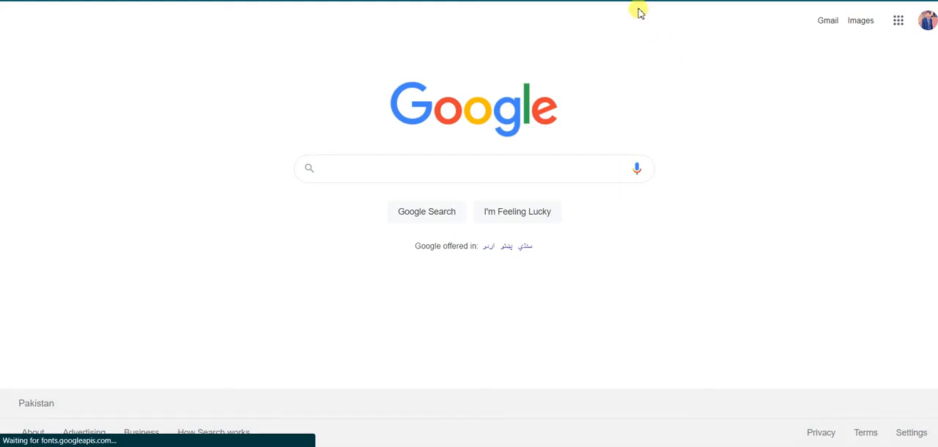
pyautogui.moveTo(463, 102)
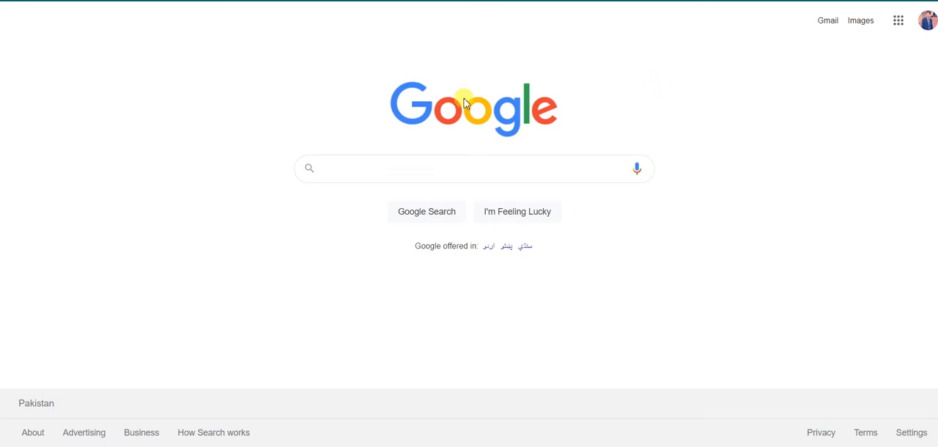
pyautogui.moveTo(651, 242)
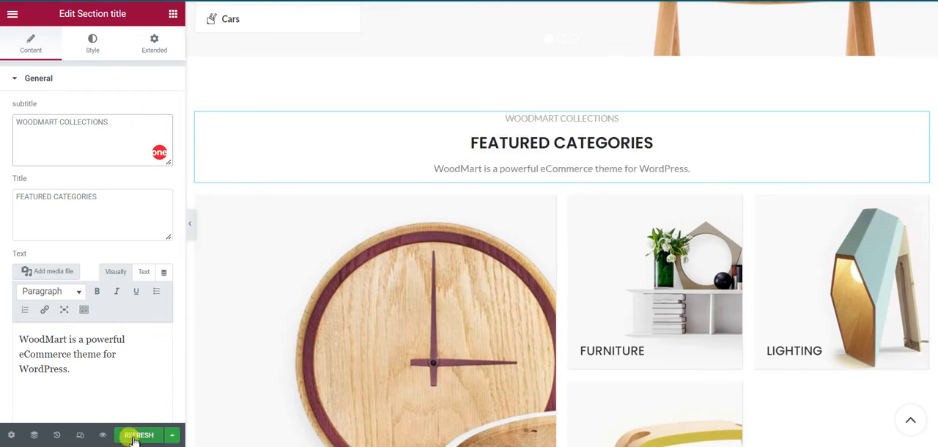
# - Publish the edited WoodMart page from the Elementor panel
pyautogui.click(138, 434)
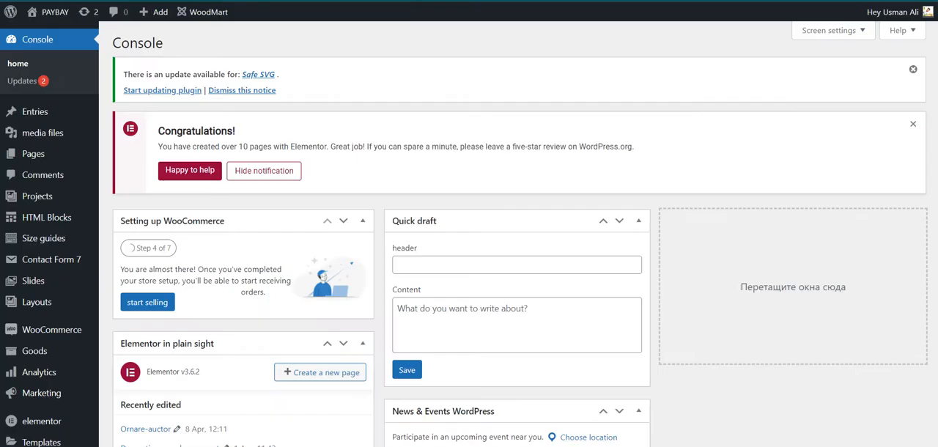
# - Review Elementor's General settings: record types, default colours and default fonts disabled
pyautogui.scroll(-3)
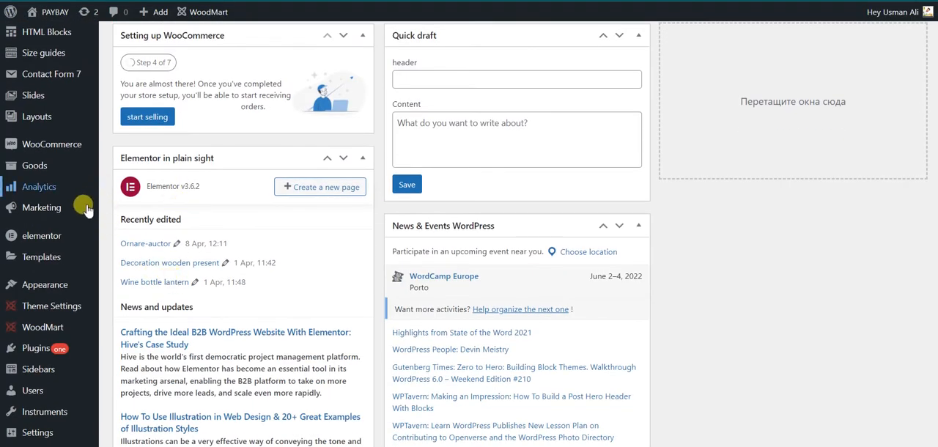
pyautogui.moveTo(41, 235)
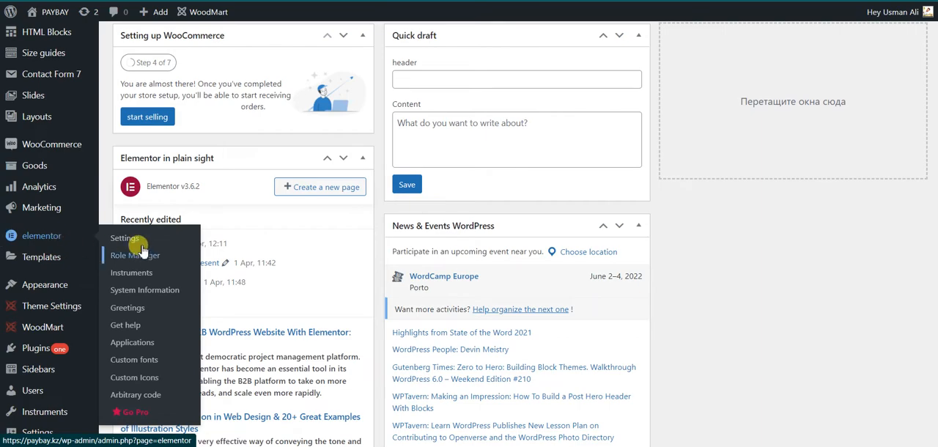
pyautogui.click(123, 237)
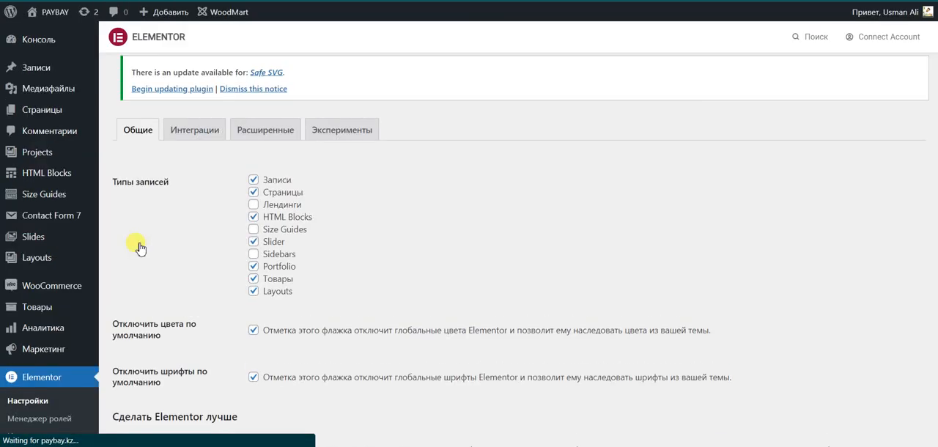
pyautogui.scroll(-3)
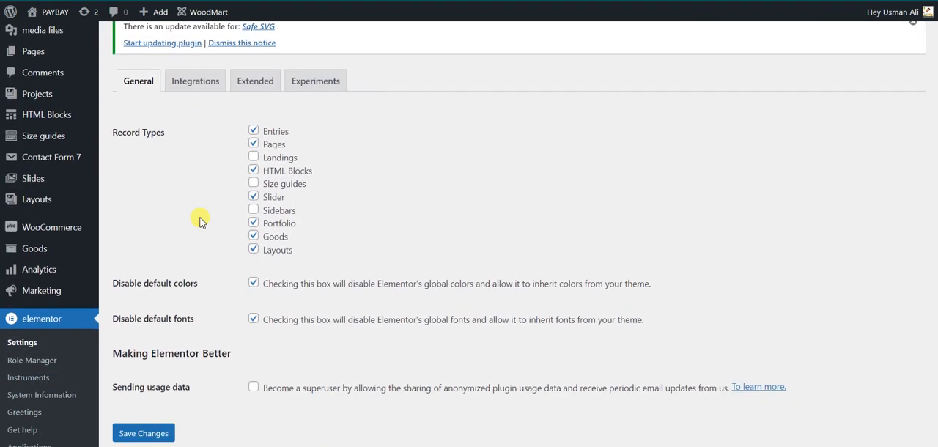
pyautogui.scroll(-3)
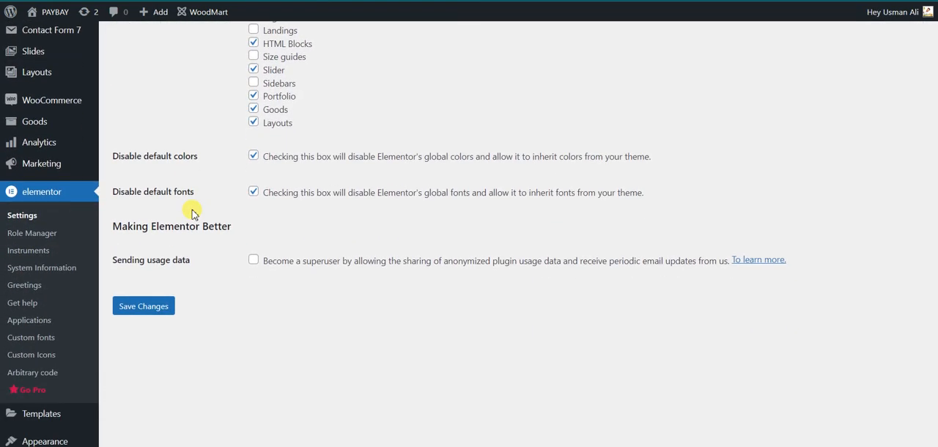
pyautogui.moveTo(28, 249)
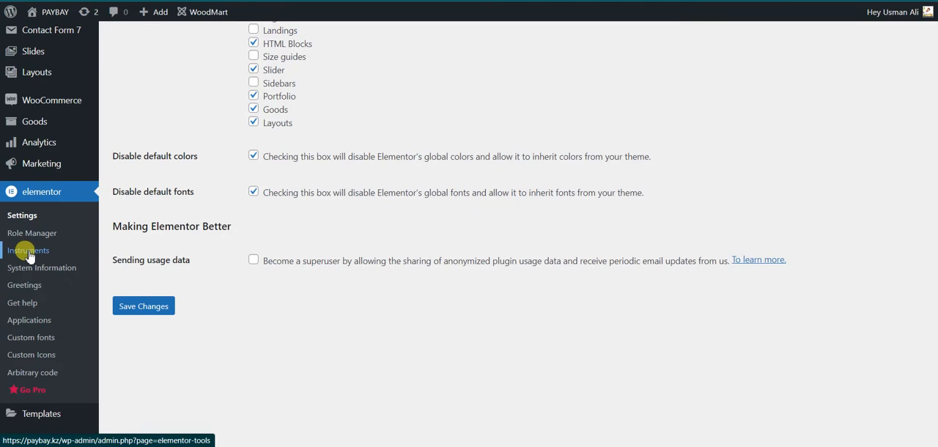
# - In Elementor Tools, sync the library, turn on Safe mode and Debug panel, and save changes
pyautogui.click(28, 249)
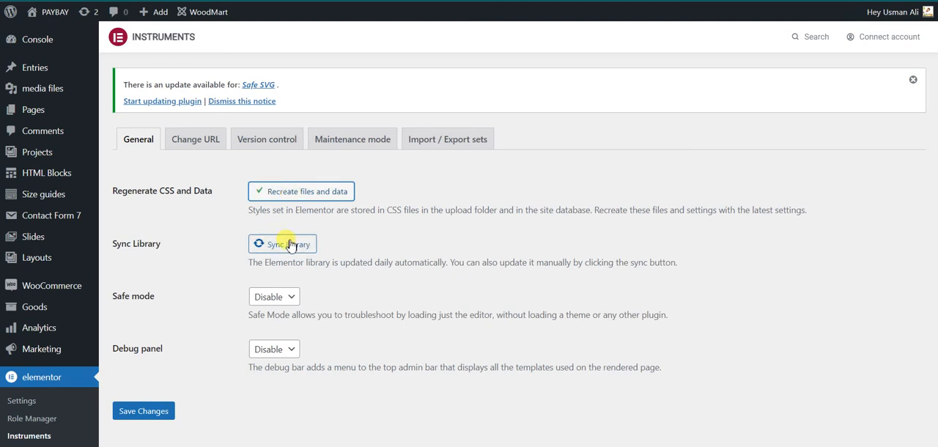
pyautogui.click(272, 296)
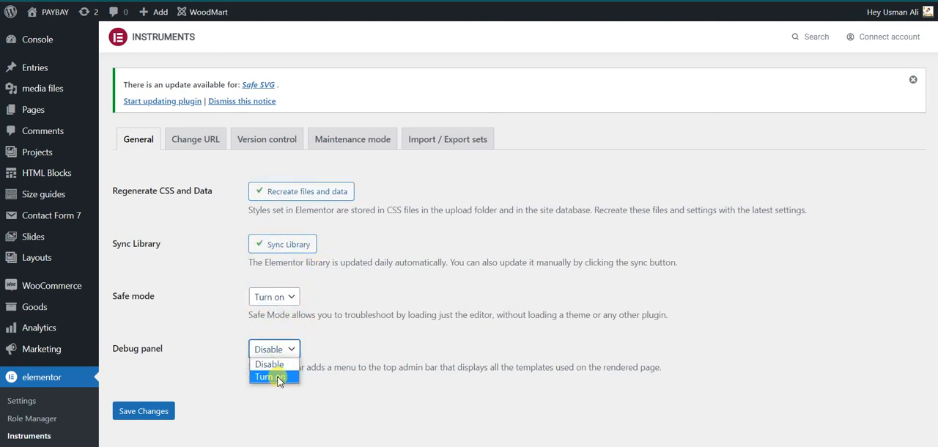
pyautogui.click(269, 375)
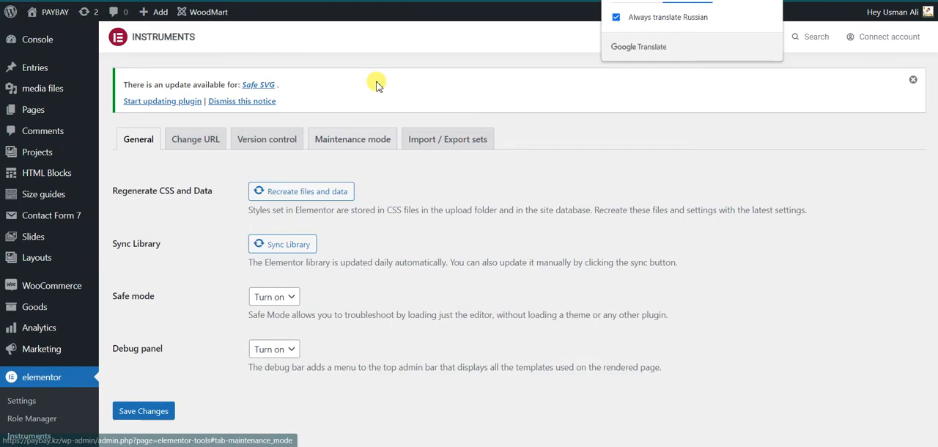
pyautogui.click(42, 377)
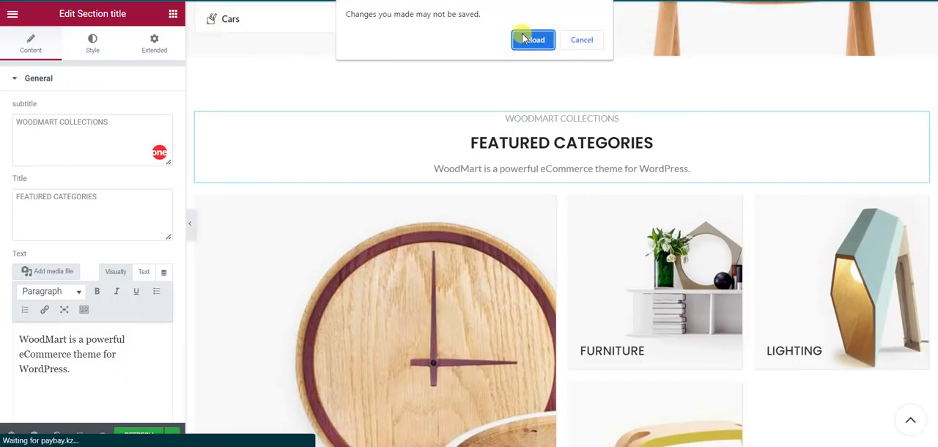
# - Reload the Elementor editor in safe mode despite the unsaved-changes prompt
pyautogui.click(534, 38)
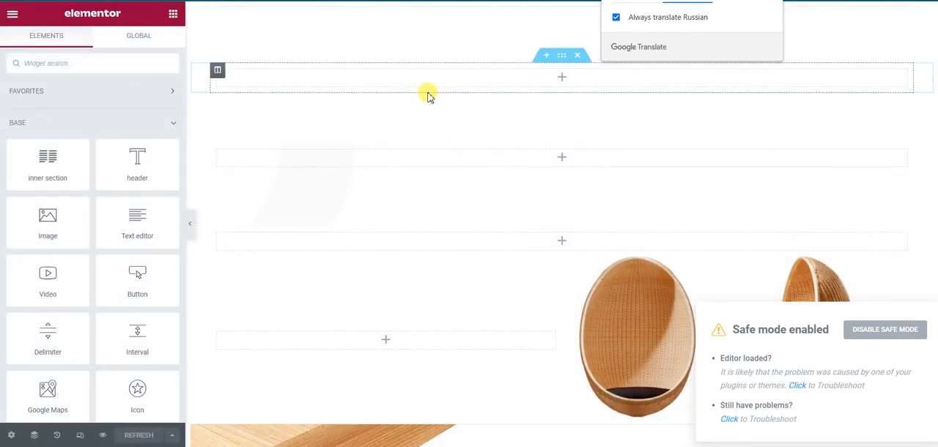
pyautogui.scroll(-3)
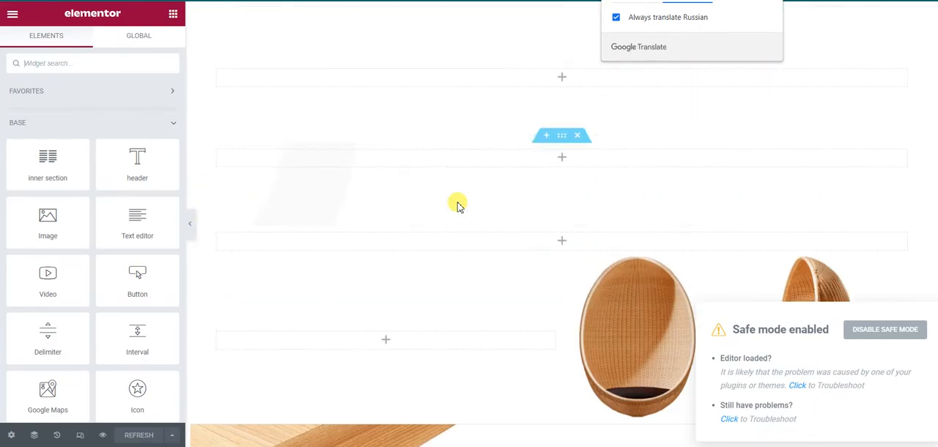
pyautogui.scroll(-3)
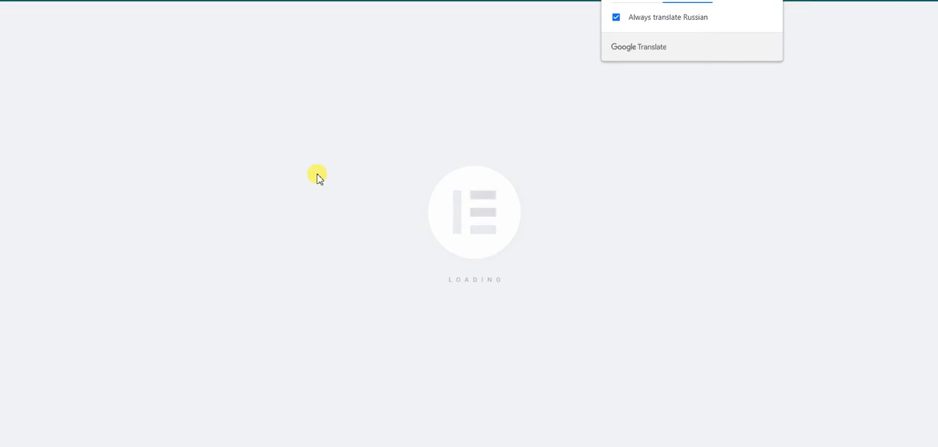
pyautogui.moveTo(326, 192)
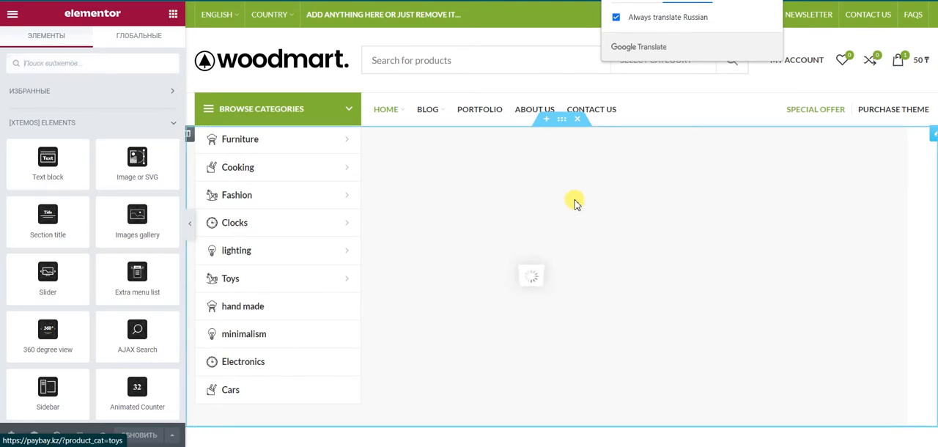
pyautogui.scroll(-3)
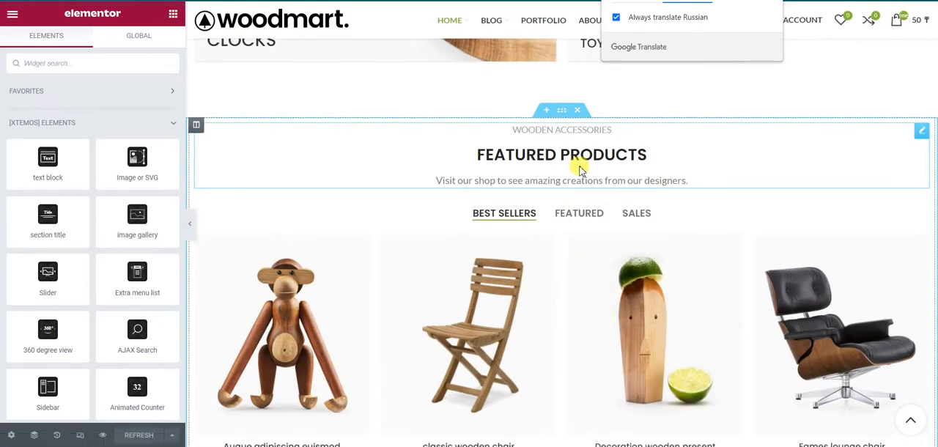
# - Retitle the section to FEATURED PRODUCTS and update the page
pyautogui.click(562, 154)
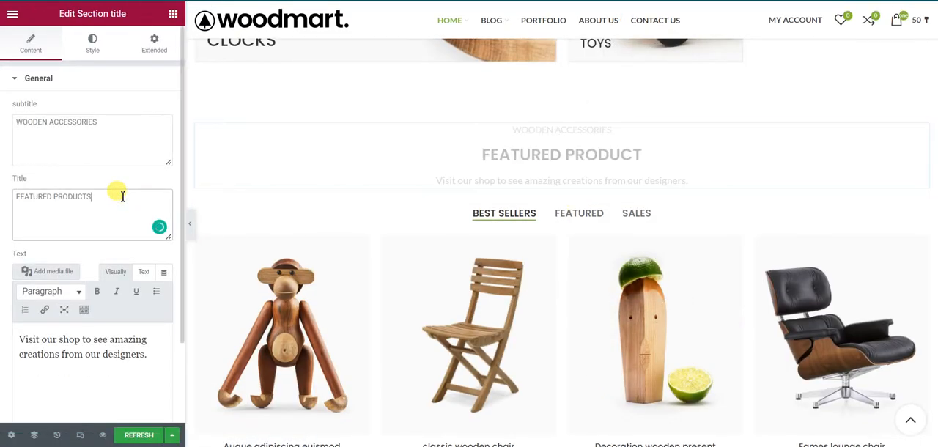
pyautogui.click(138, 434)
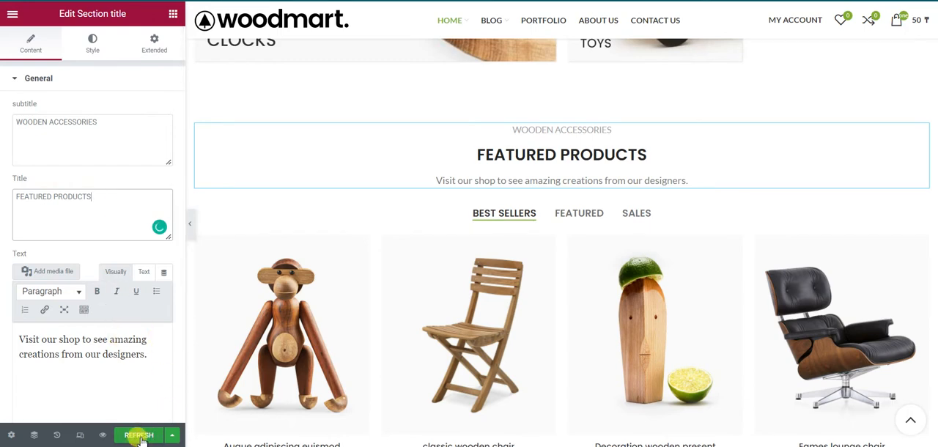
pyautogui.click(138, 434)
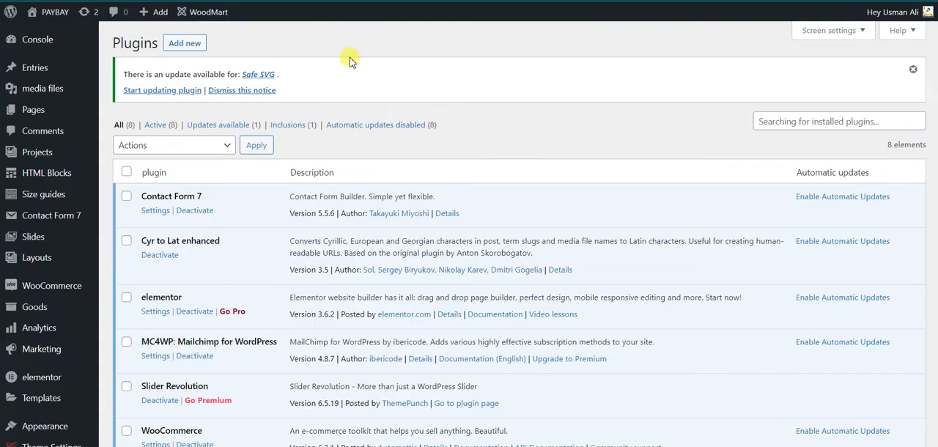
# - Tick plugins including Woodmart Core and apply the disable automatic updates bulk action
pyautogui.scroll(-3)
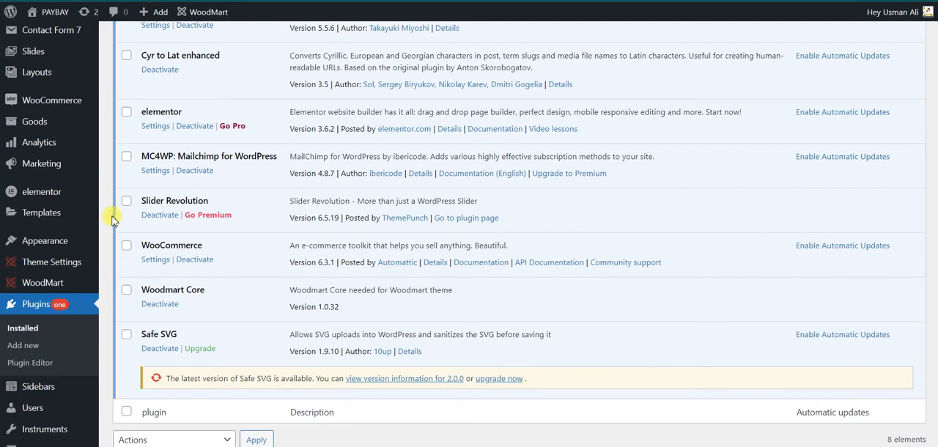
pyautogui.scroll(-3)
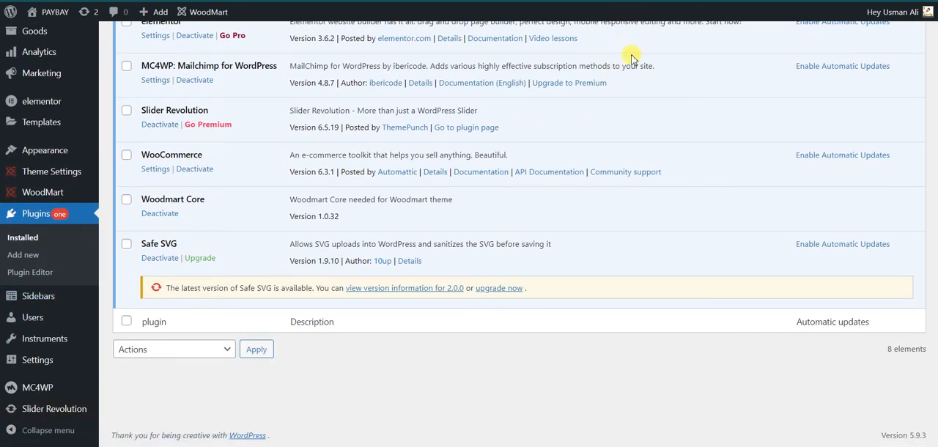
pyautogui.moveTo(272, 208)
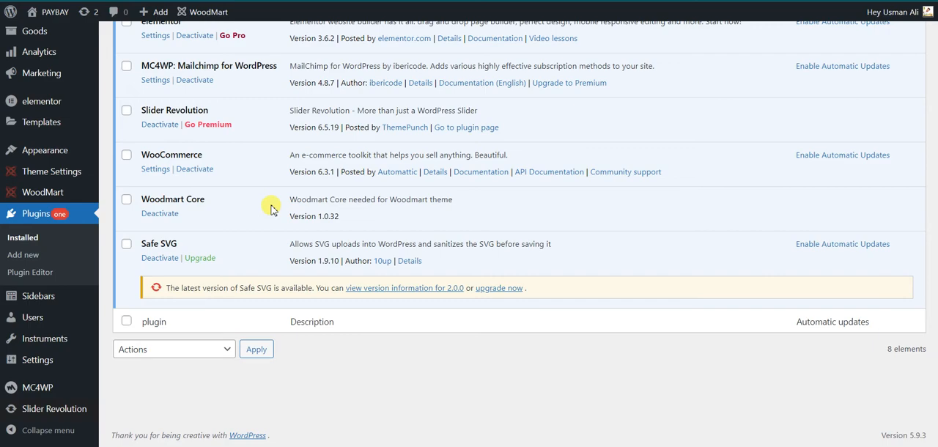
pyautogui.moveTo(269, 242)
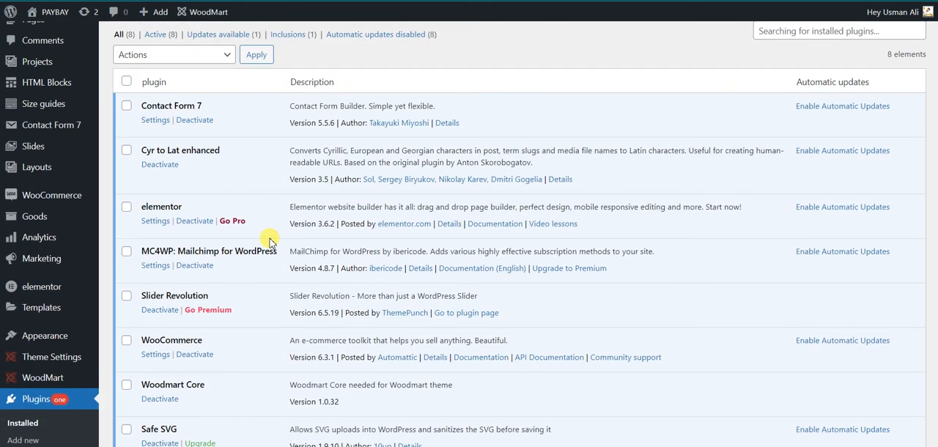
pyautogui.moveTo(277, 243)
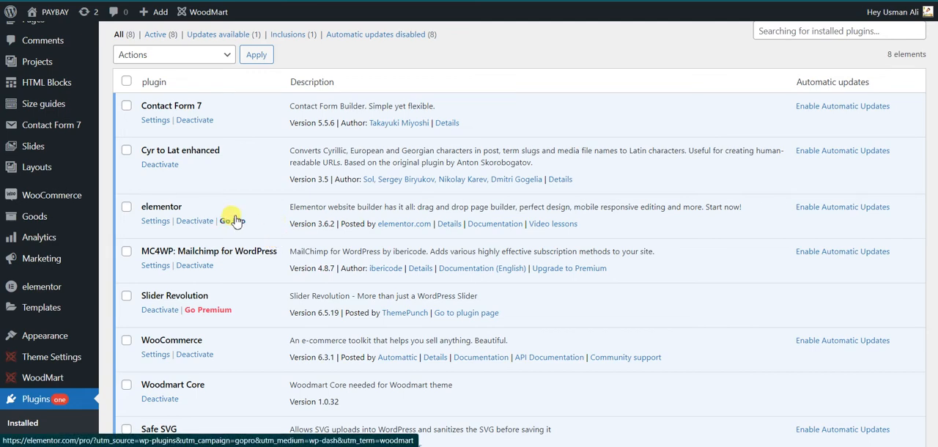
pyautogui.scroll(-3)
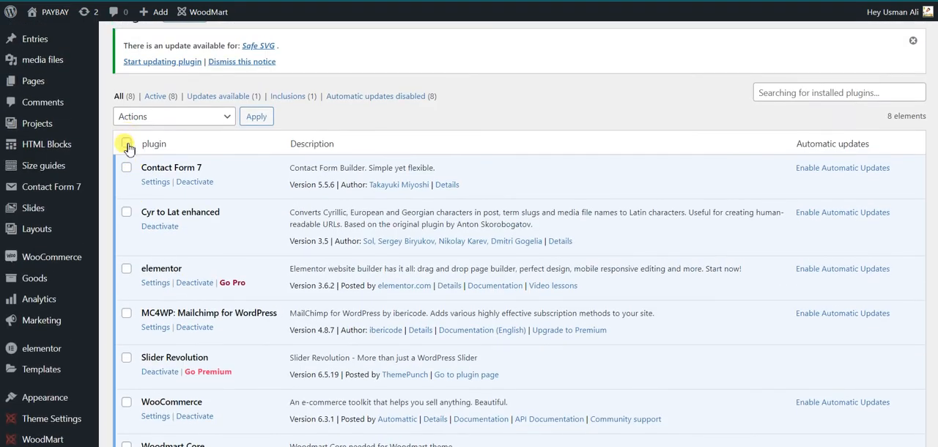
pyautogui.scroll(-3)
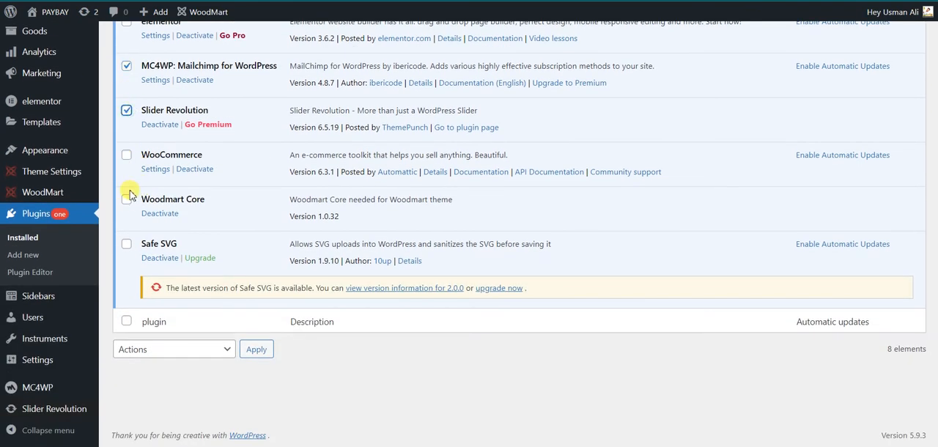
pyautogui.click(126, 200)
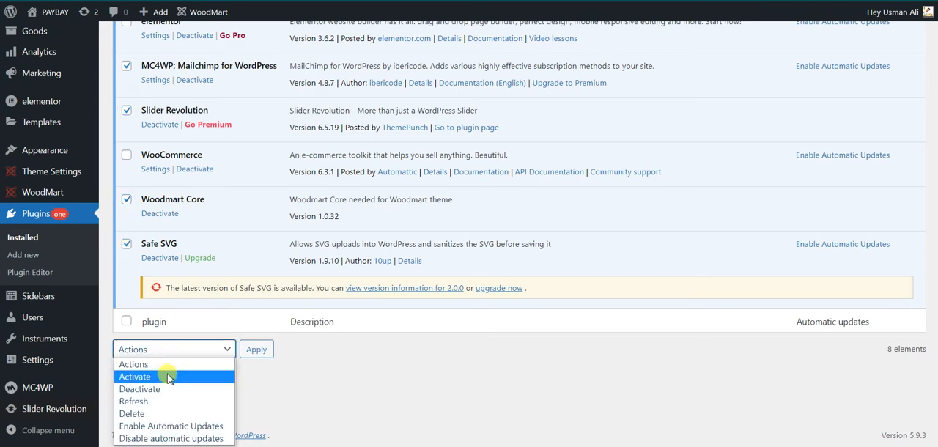
pyautogui.click(172, 439)
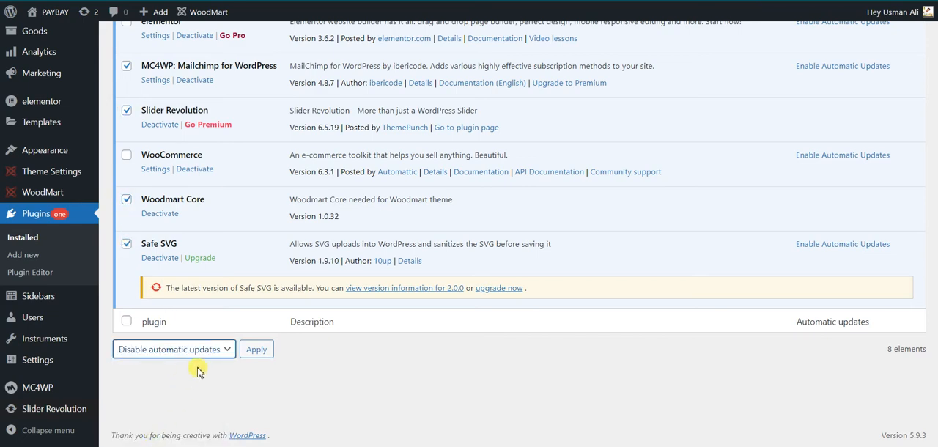
pyautogui.click(255, 349)
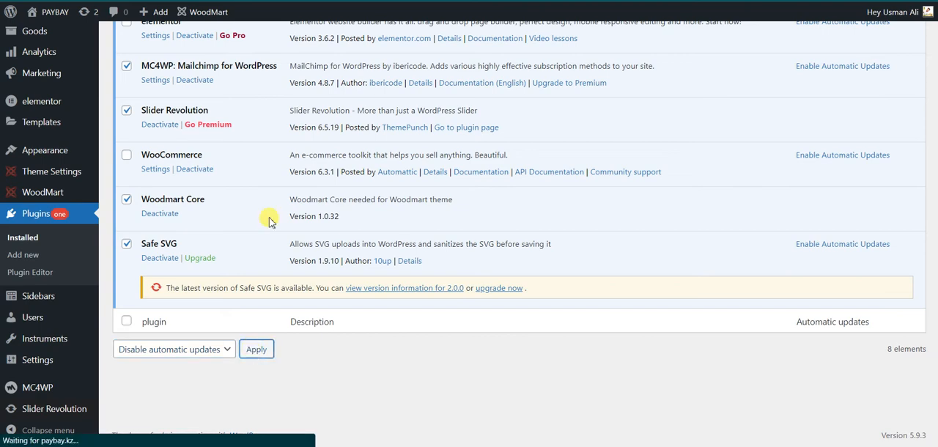
pyautogui.moveTo(292, 226)
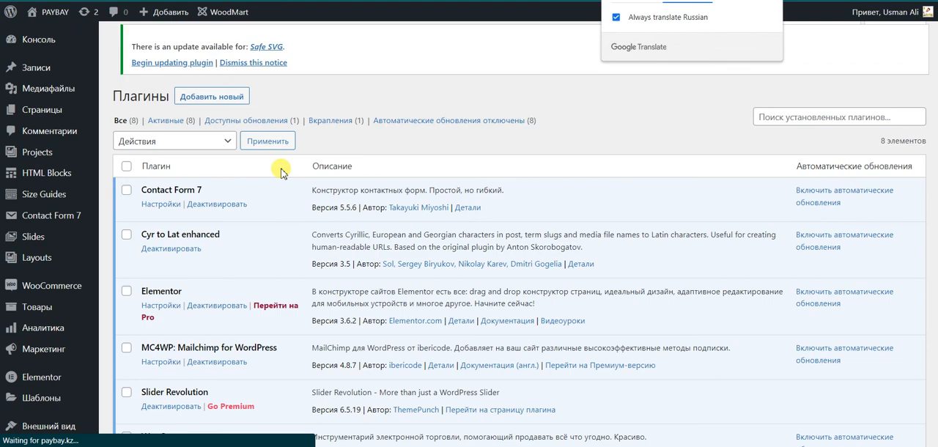
# - Re-tick the plugins except Elementor, WooCommerce and Woodmart Core and choose Deactivate
pyautogui.scroll(-3)
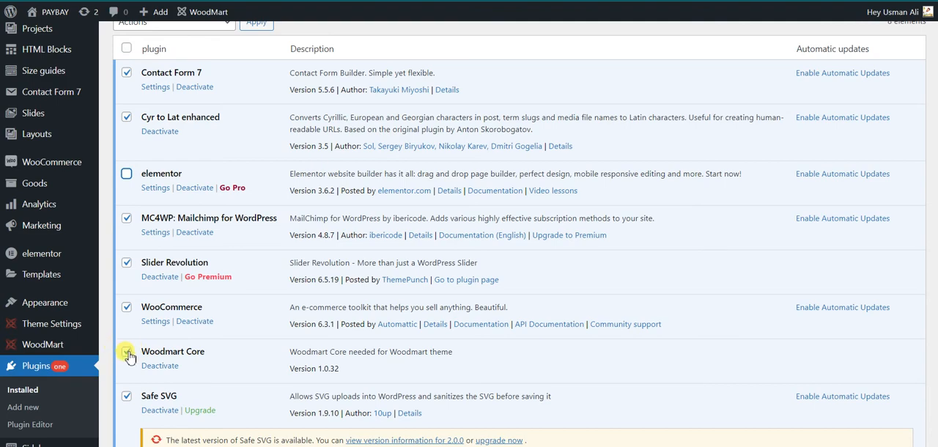
pyautogui.click(173, 143)
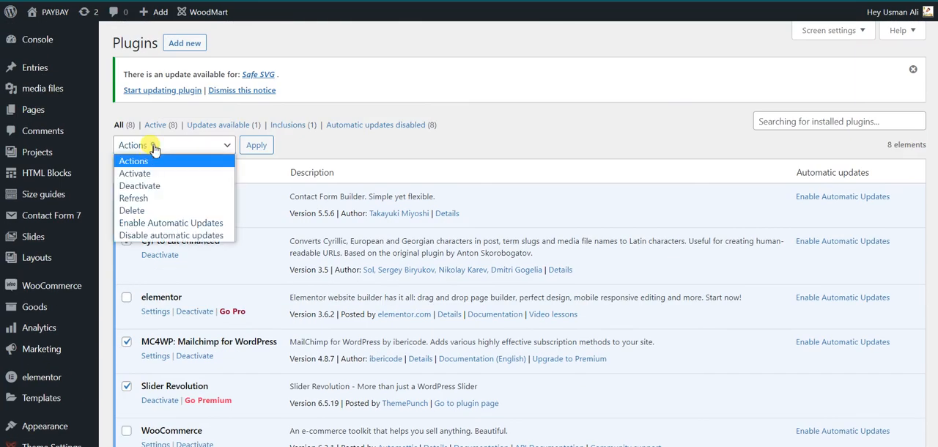
pyautogui.click(139, 185)
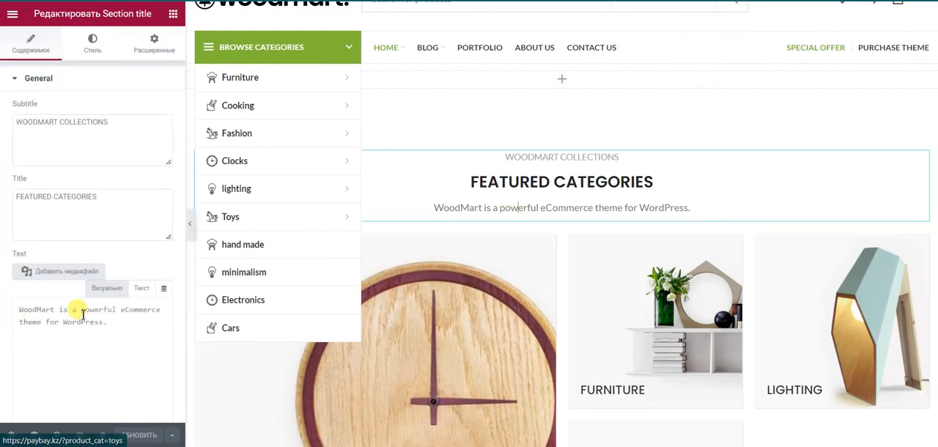
# - Switch the Featured Categories description editor to Visual and update the page
pyautogui.click(107, 288)
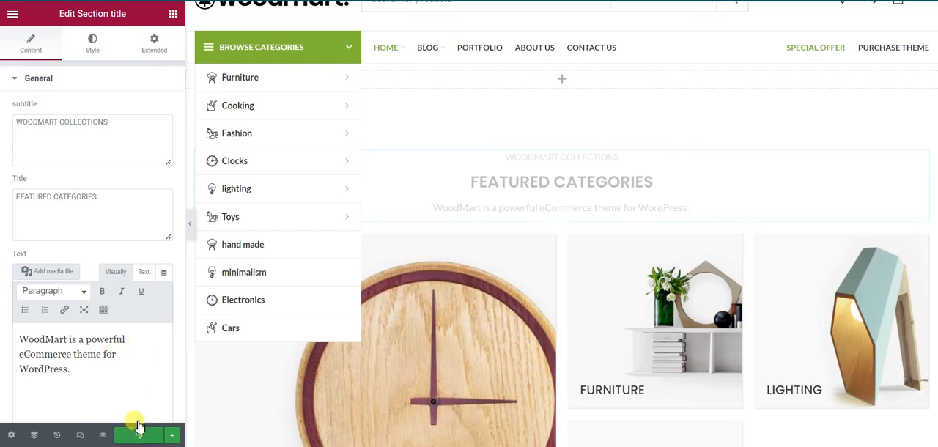
pyautogui.click(138, 434)
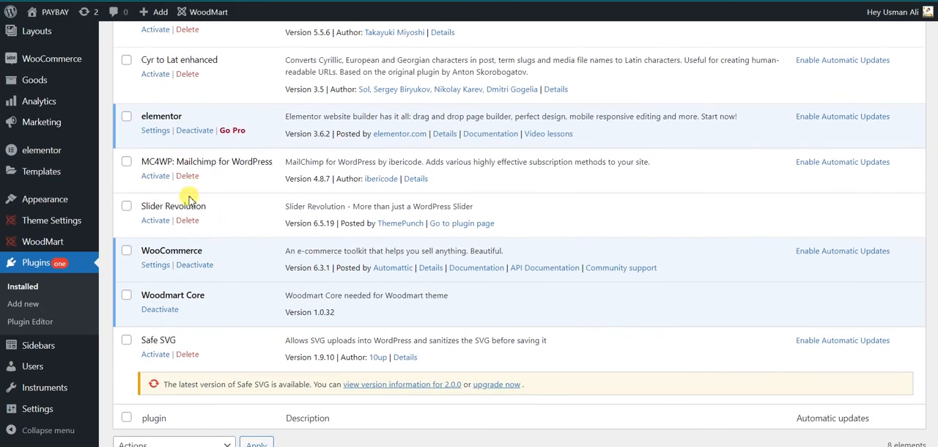
pyautogui.moveTo(200, 202)
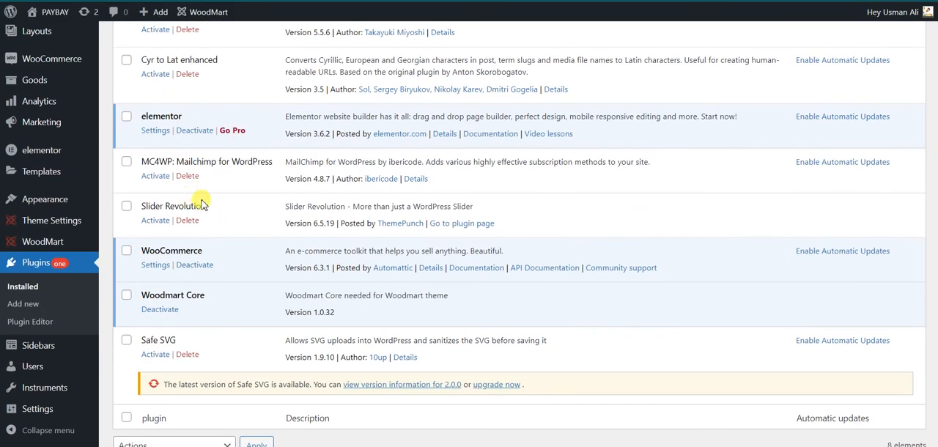
pyautogui.moveTo(226, 226)
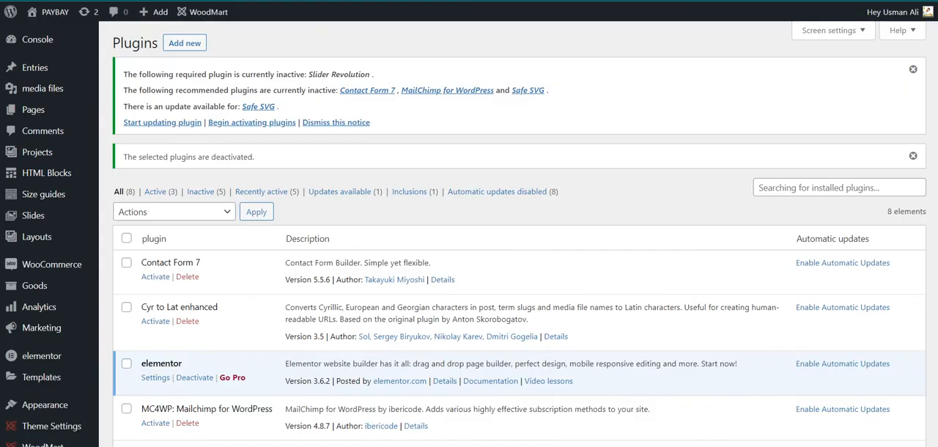
pyautogui.moveTo(613, 77)
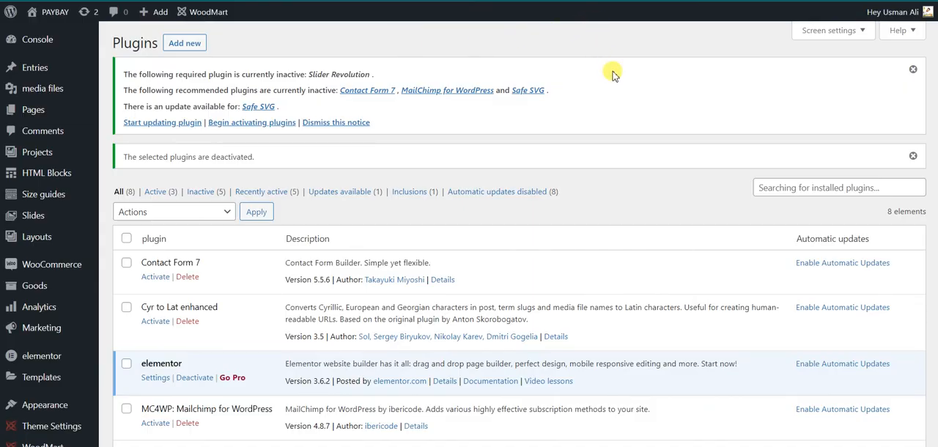
pyautogui.moveTo(632, 77)
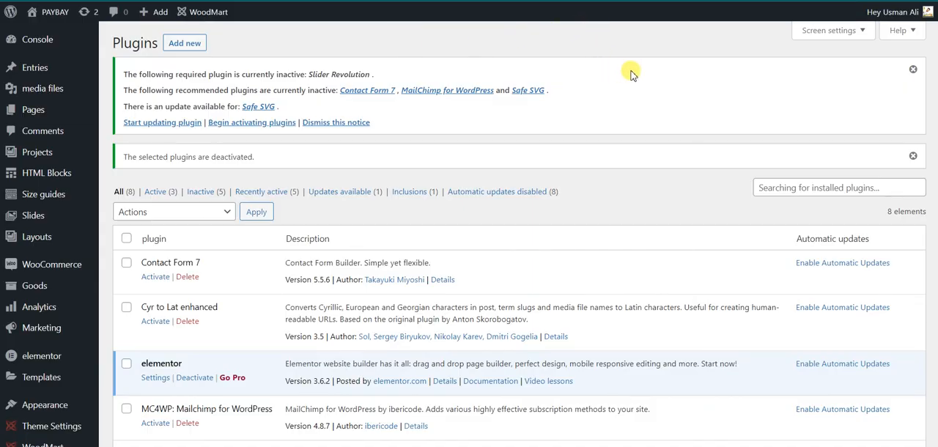